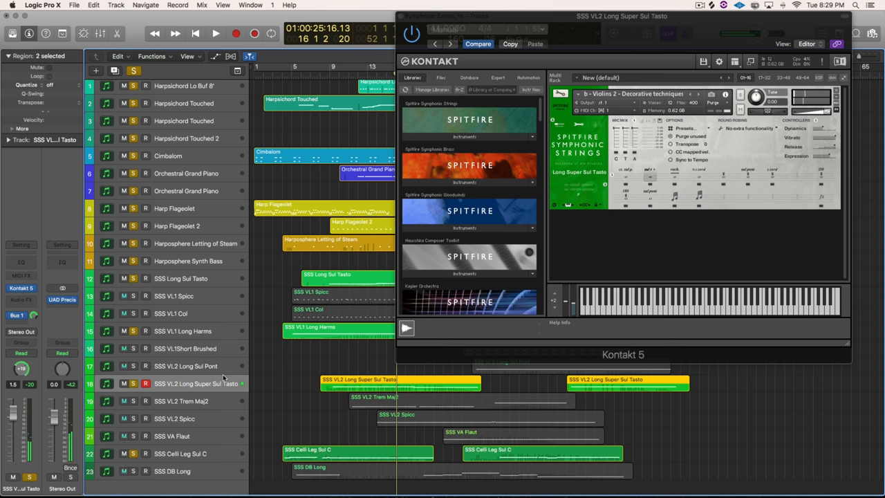
- Close the Kontakt window once track 19 holds the SSS VL2 Trill Maj2 patch
left_click(179, 401)
type("ill")
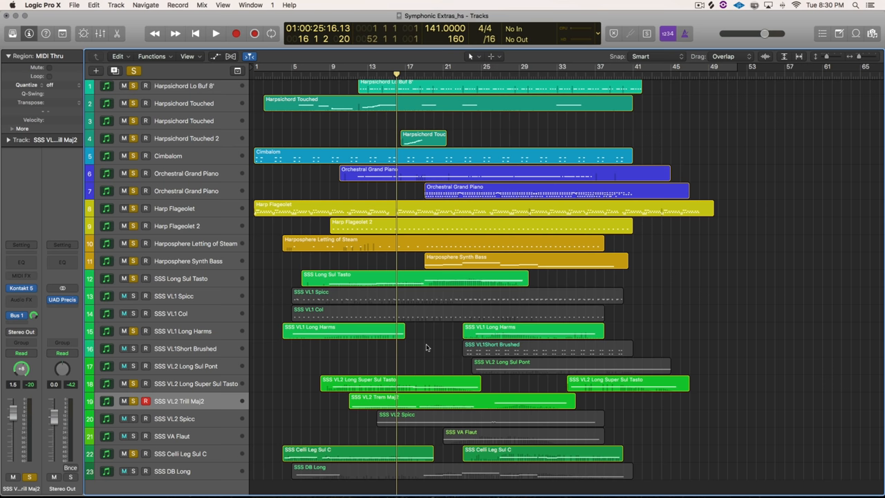
- Play the arrangement from around bar 15 to bar 19, then stop
left_click(215, 34)
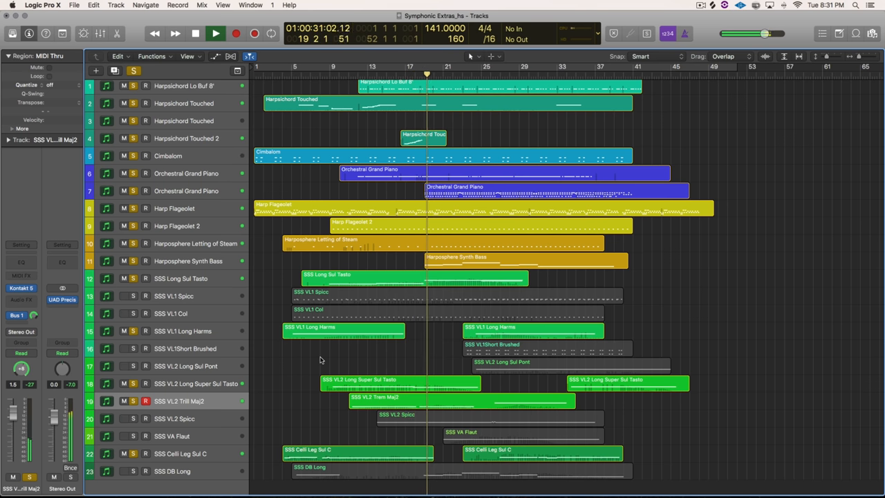
left_click(216, 33)
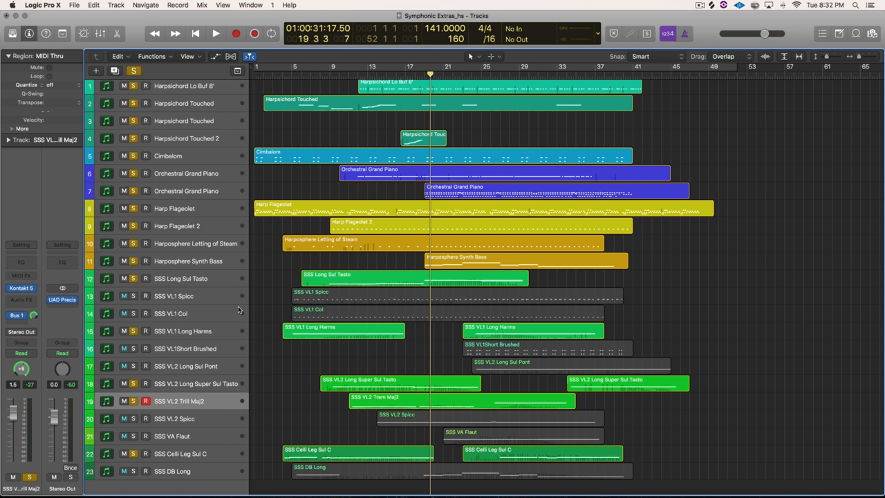
mouse_move(218, 327)
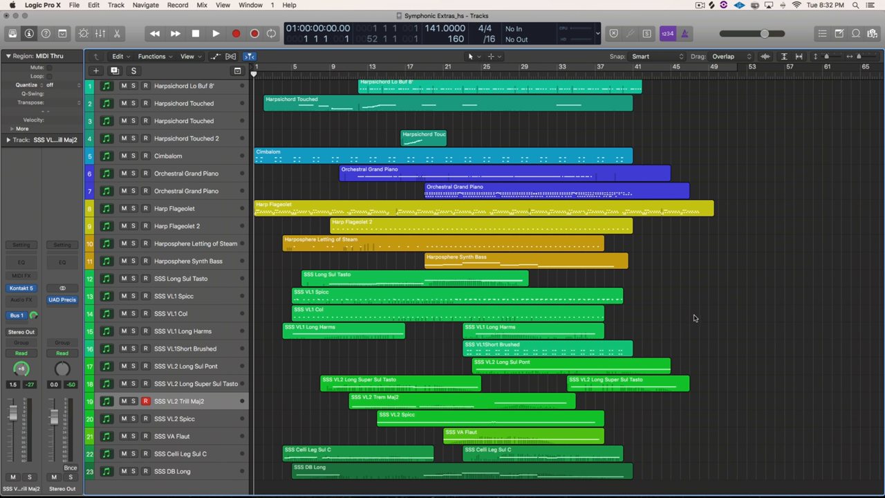
mouse_move(310, 336)
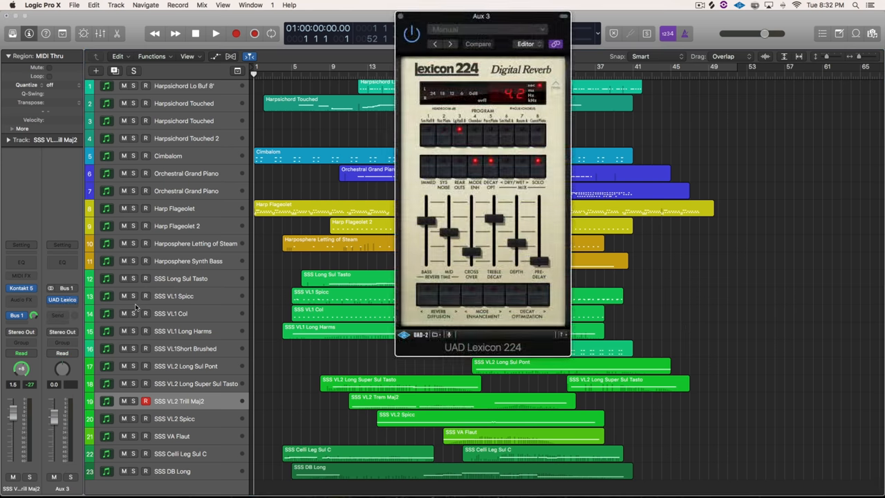
- Move the Aux 3 Lexicon 224 reverb window slightly aside
left_click_drag(480, 15, 521, 16)
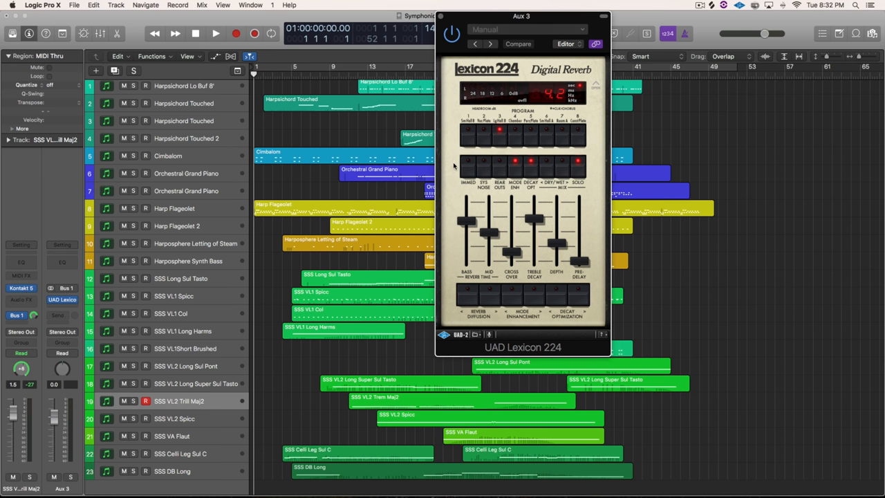
mouse_move(558, 104)
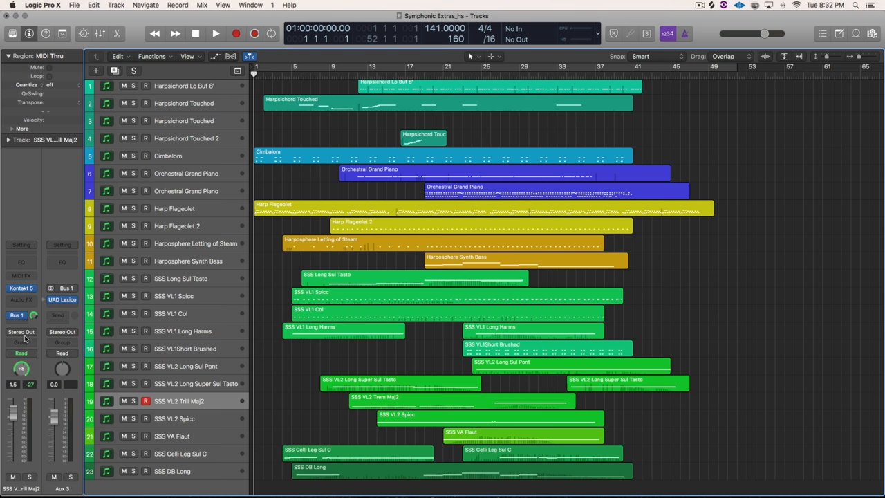
- Show the Stereo Out strip and play the arrangement from the start to bar 50
left_click(61, 300)
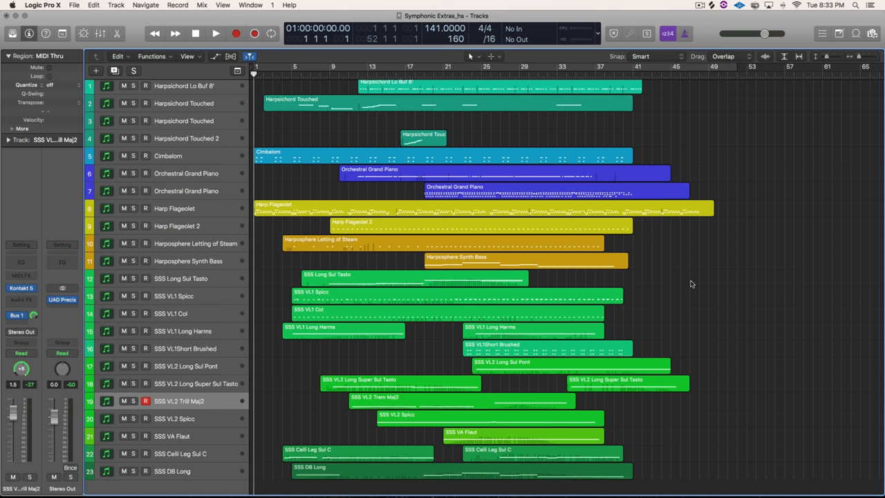
left_click(215, 33)
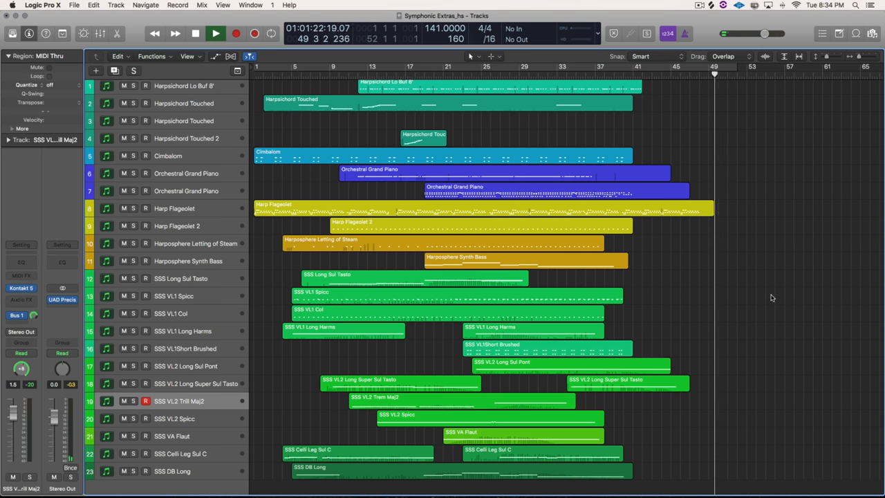
left_click(216, 33)
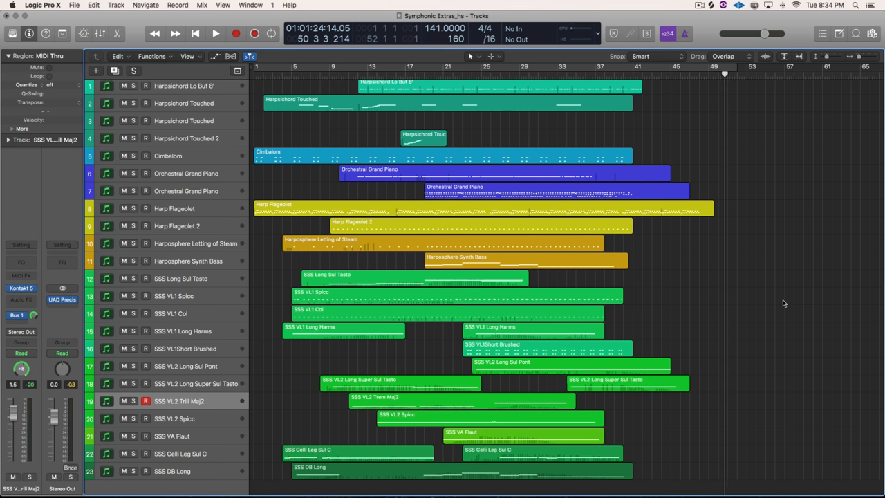